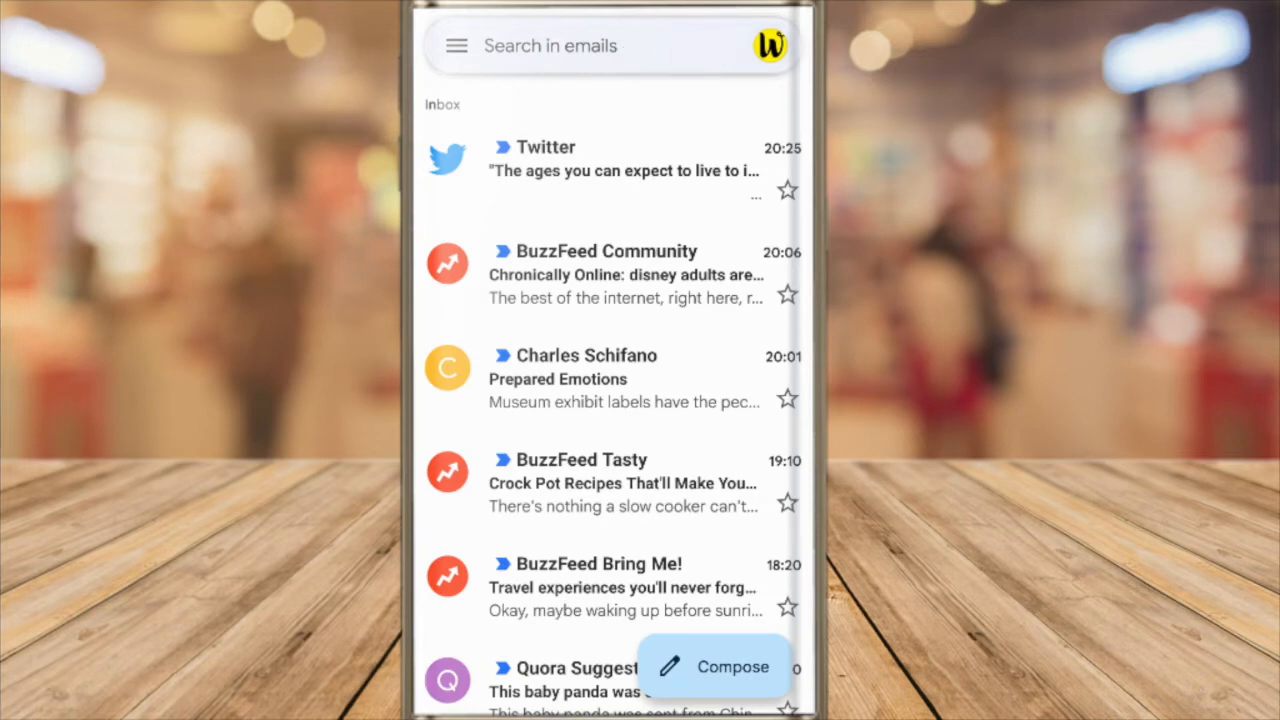
- Open the account switcher from the profile picture and choose Add another account
click(770, 46)
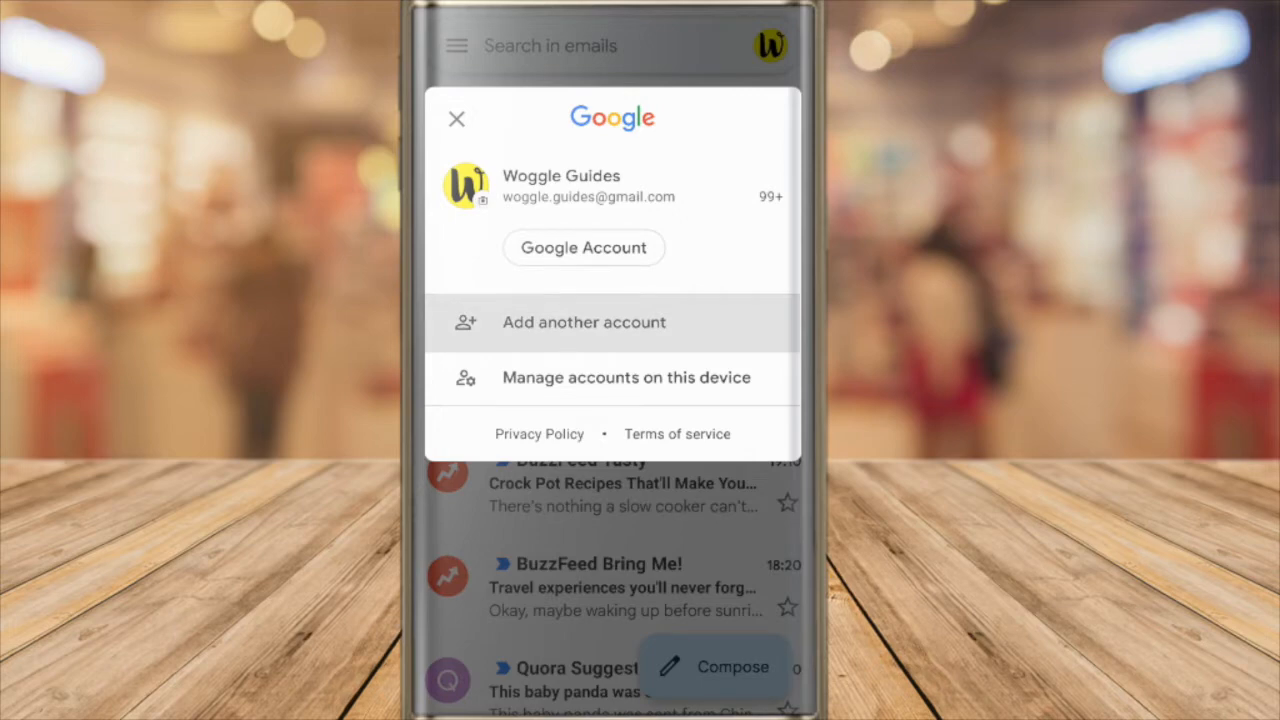
click(457, 119)
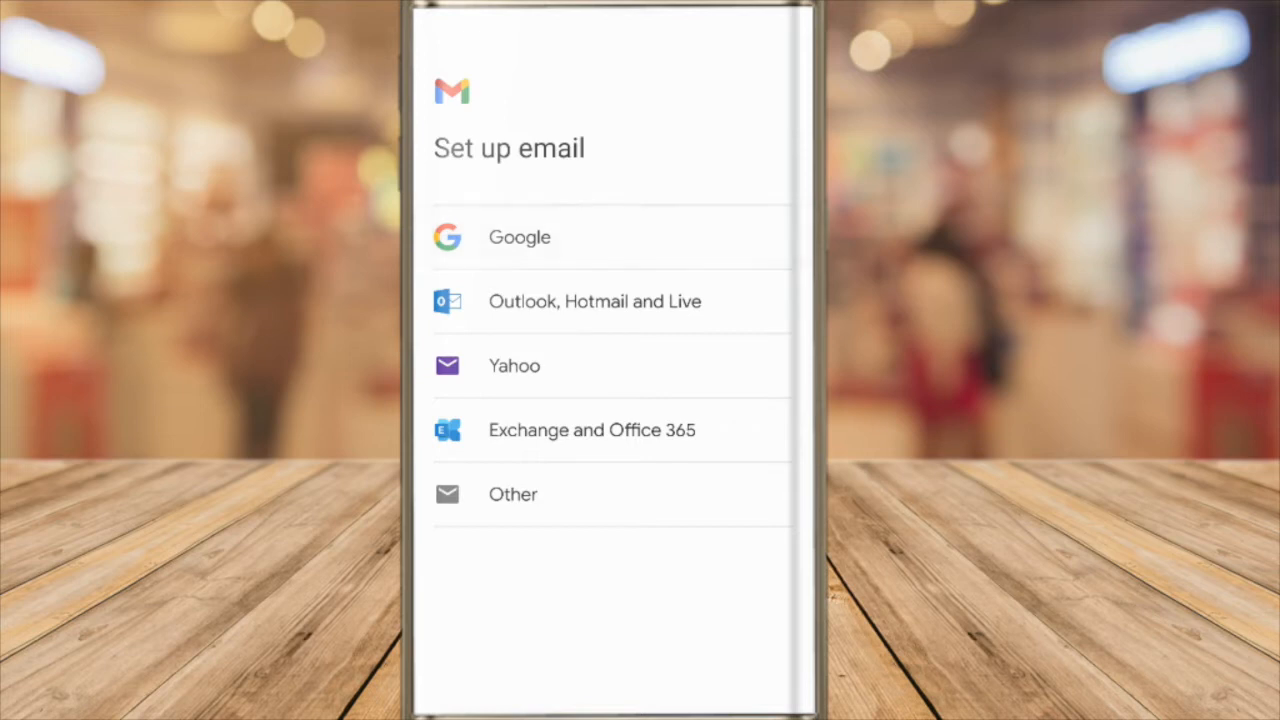
- Choose Google as the email provider to reach the Google sign-in page
click(519, 237)
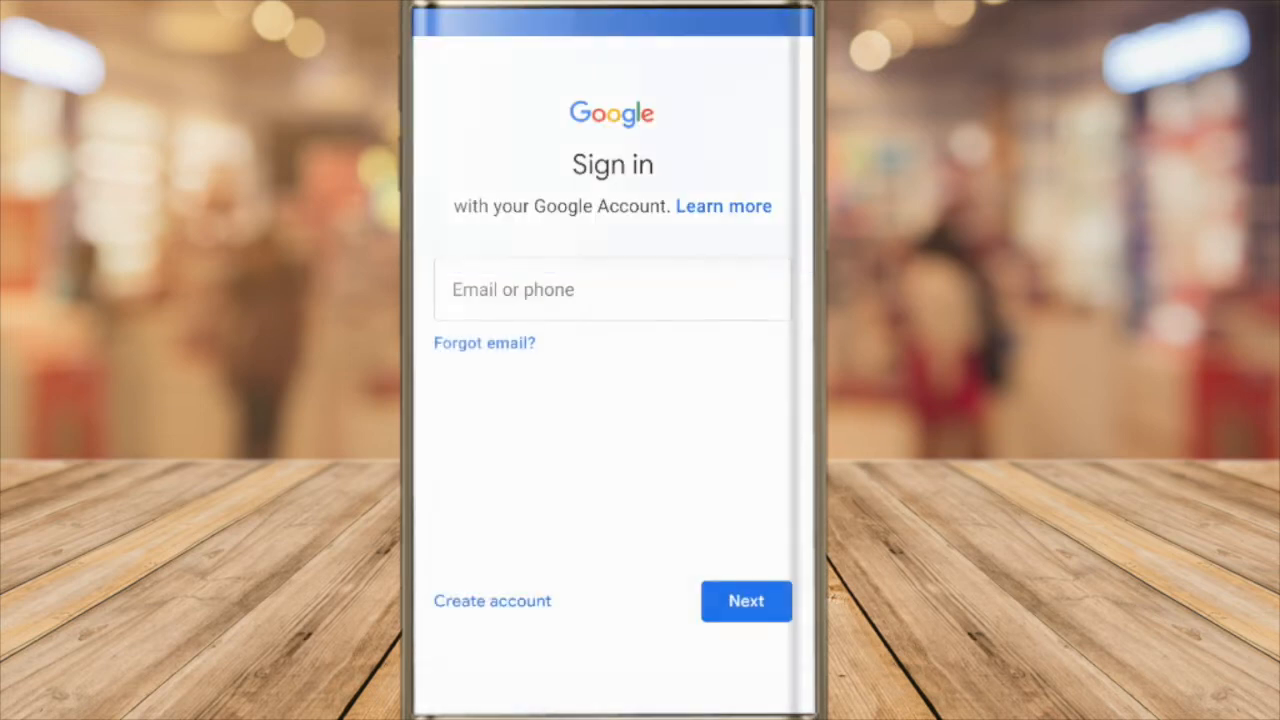
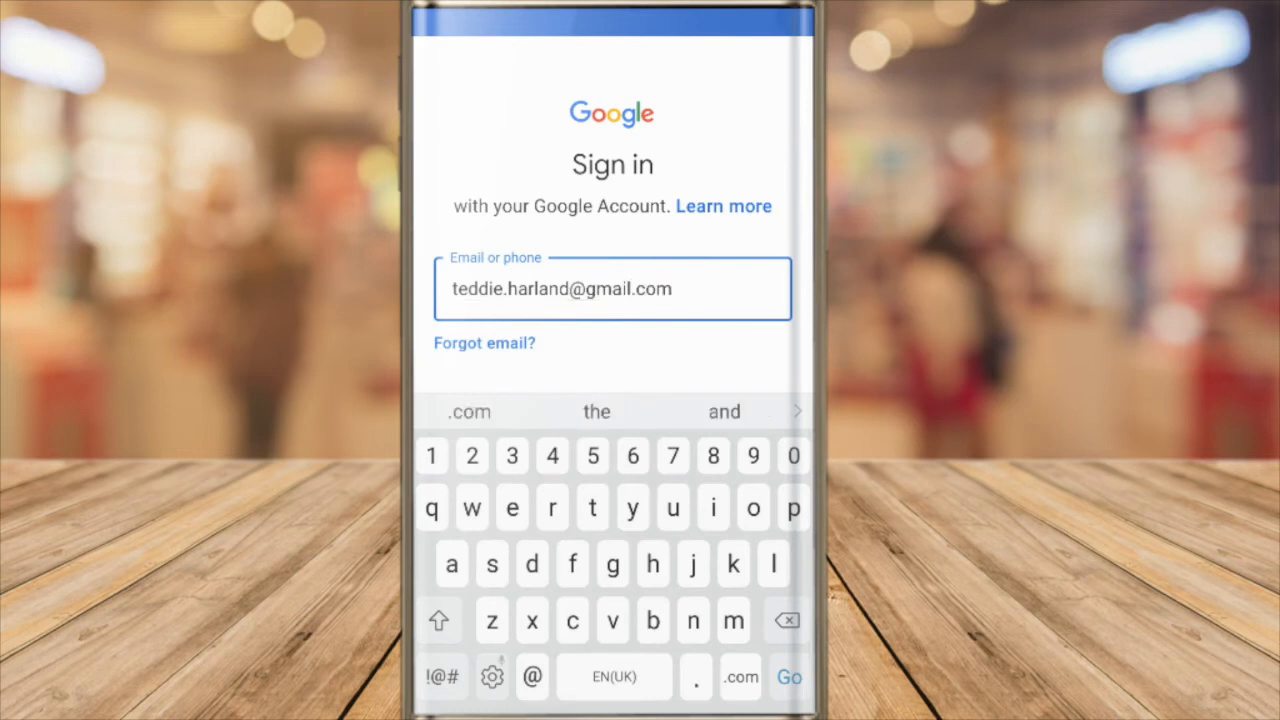
click(670, 289)
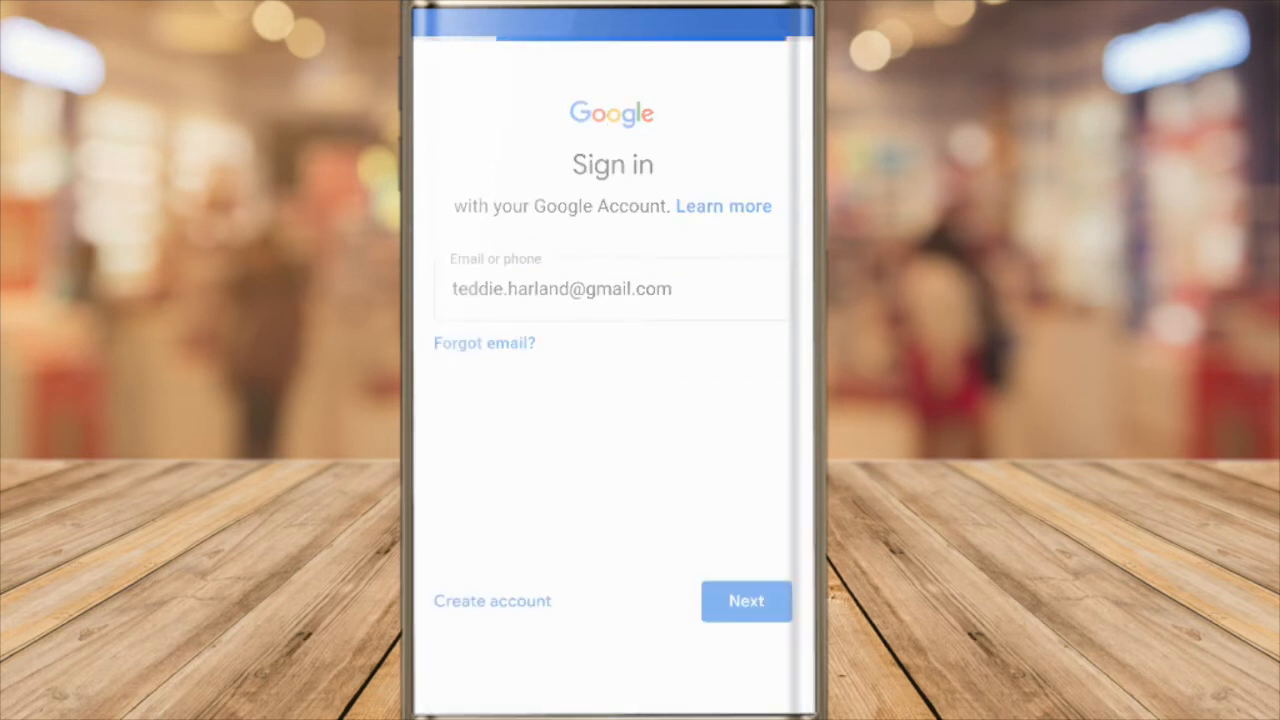
click(746, 601)
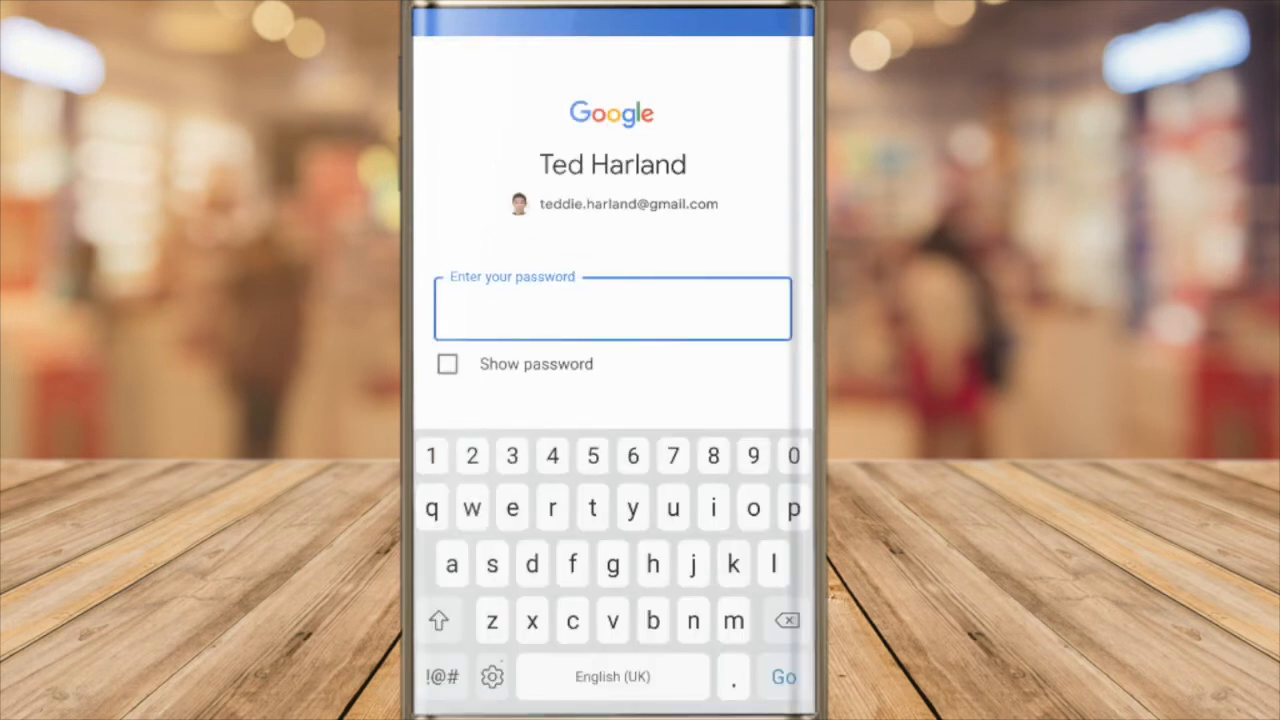
- Enter the account password and submit it
text(password)
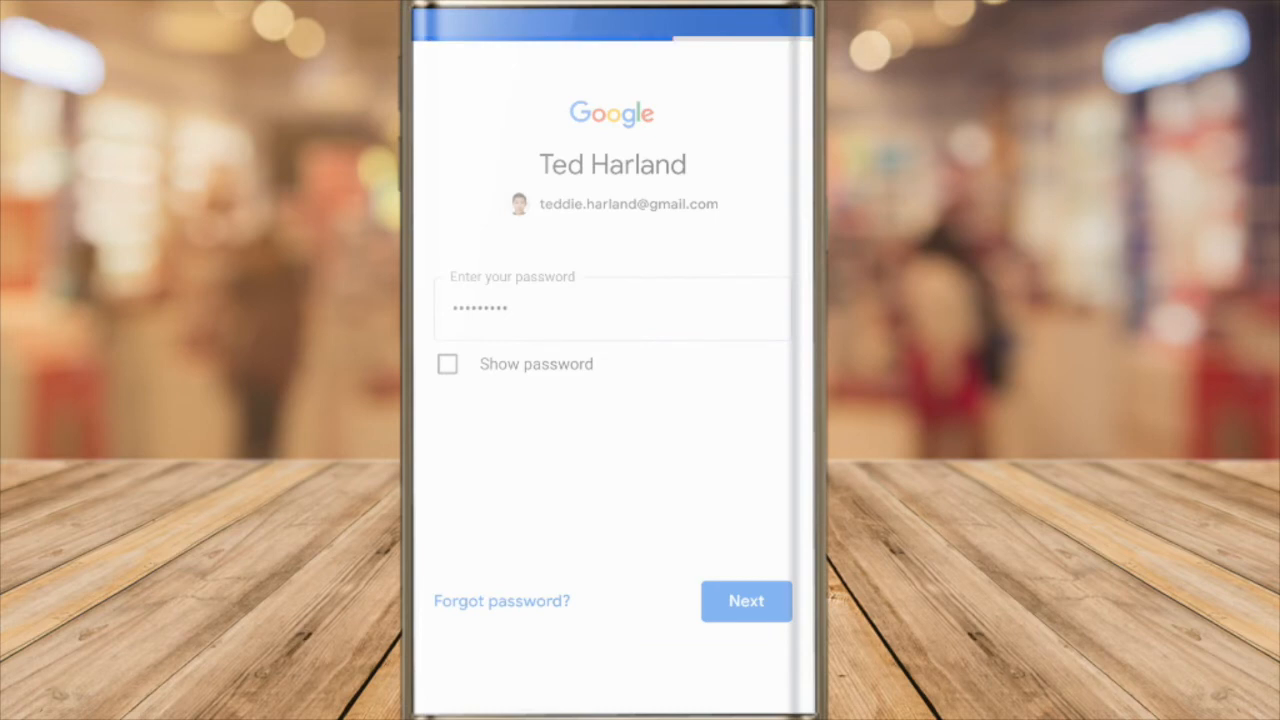
click(746, 601)
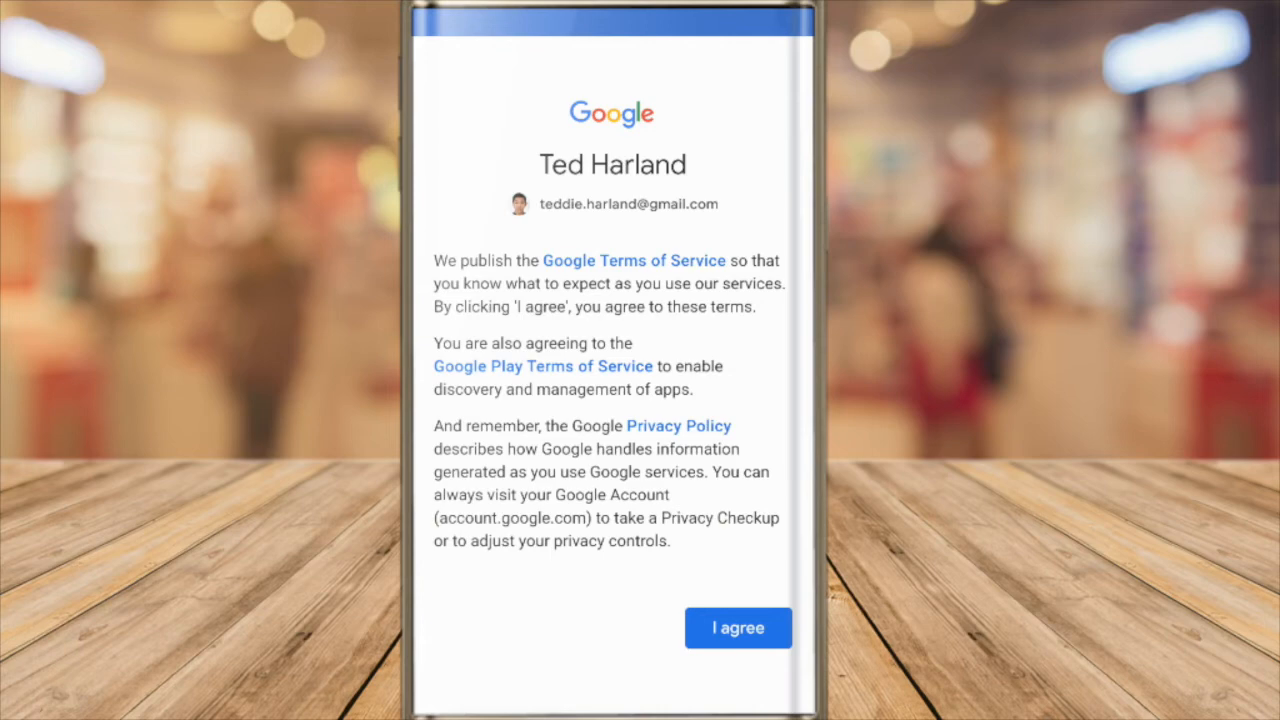
- Agree to the Google Terms of Service to complete adding the account
click(738, 628)
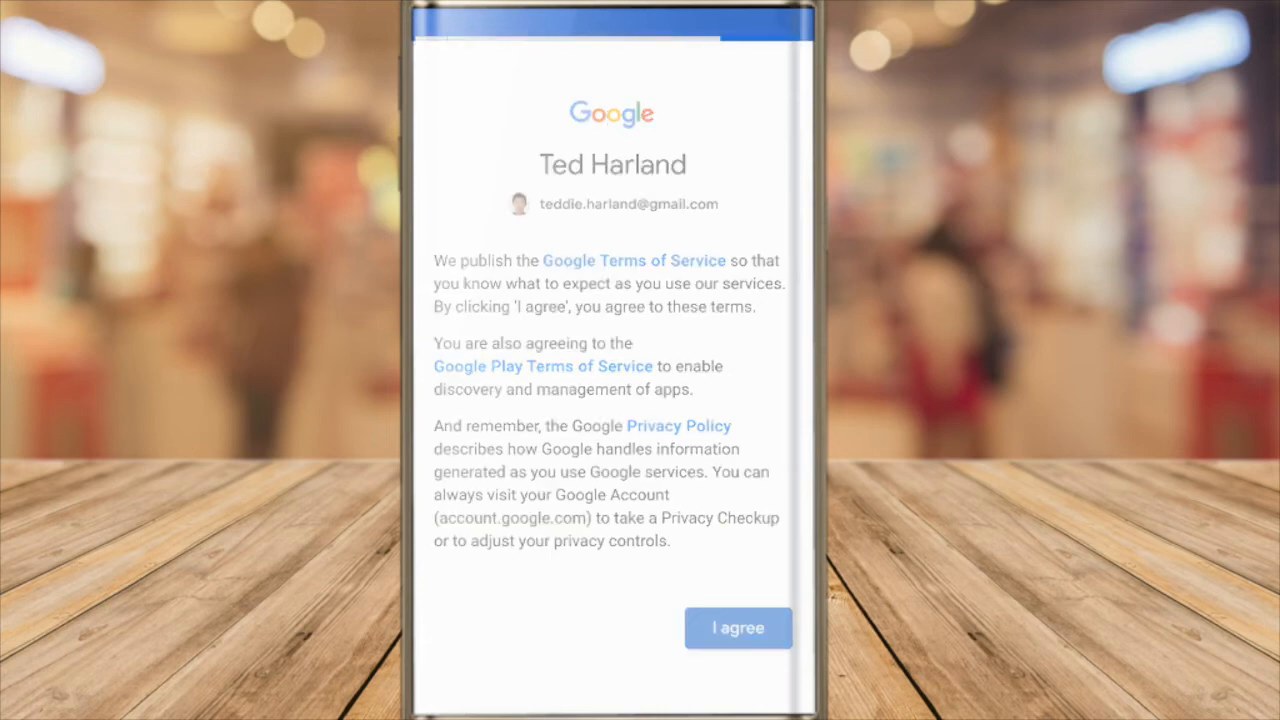
click(738, 628)
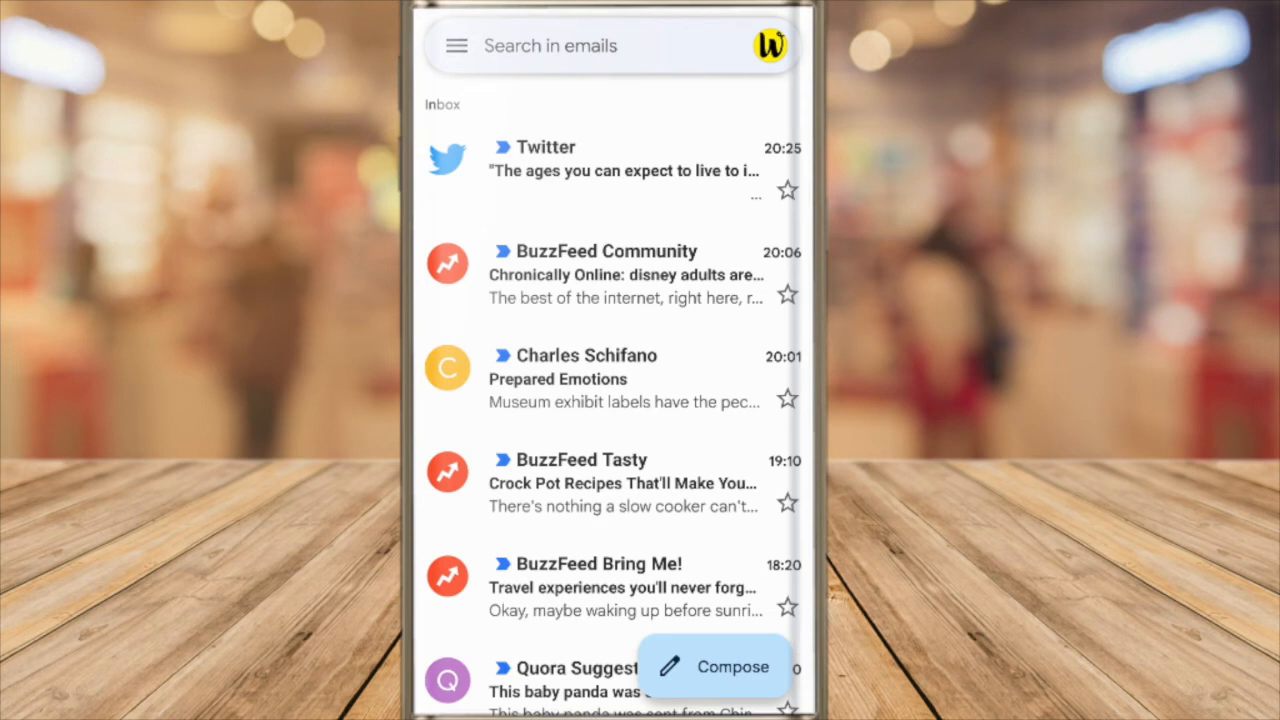
- Open the account switcher and select the newly added account to show its inbox
click(769, 46)
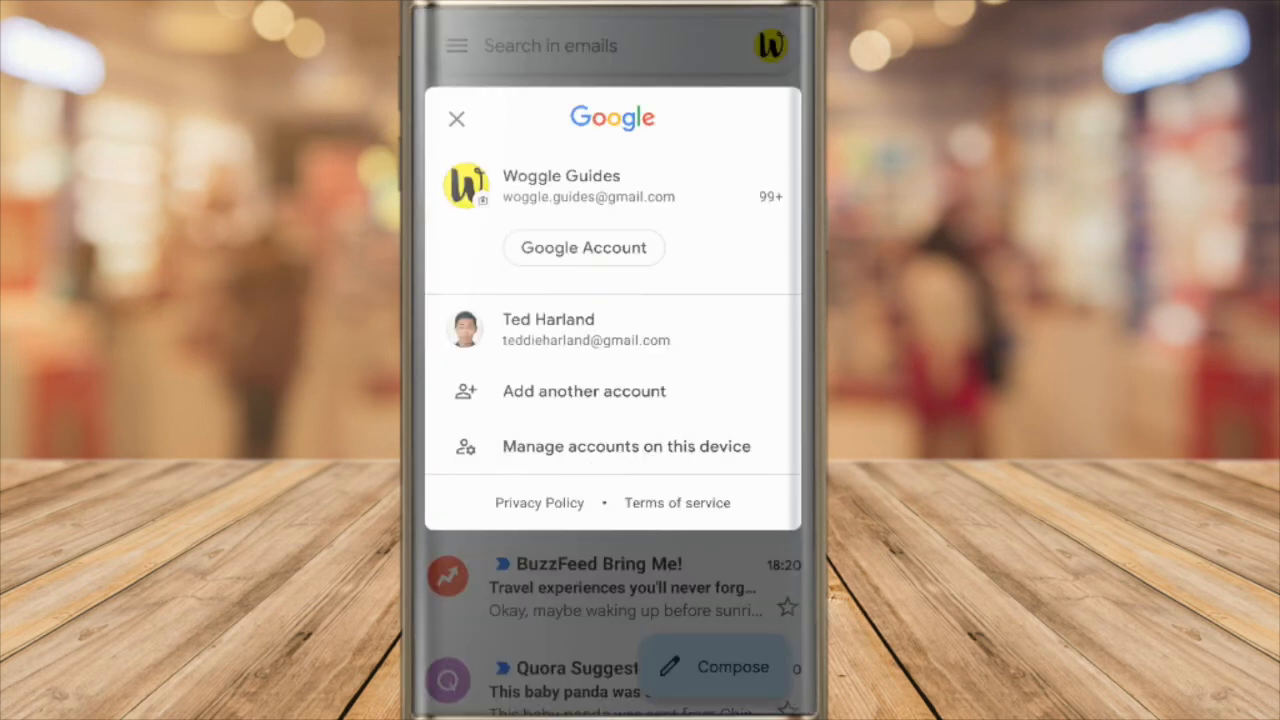
click(611, 330)
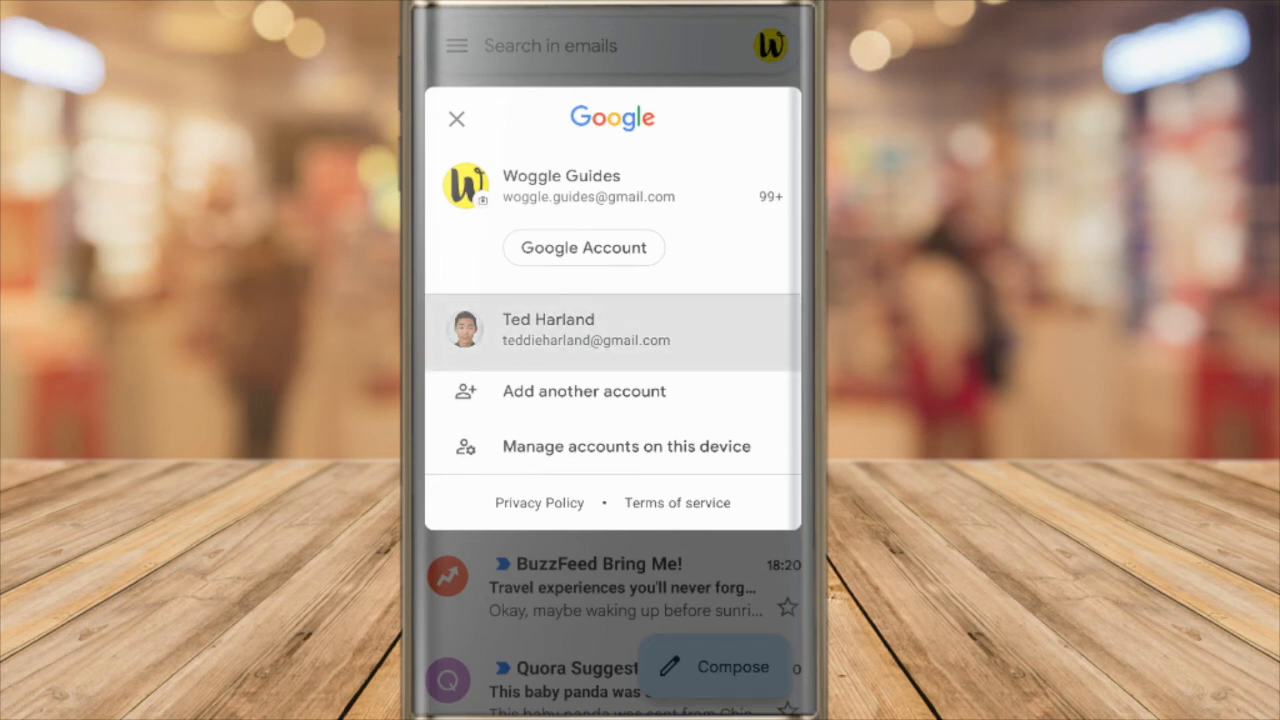
click(456, 118)
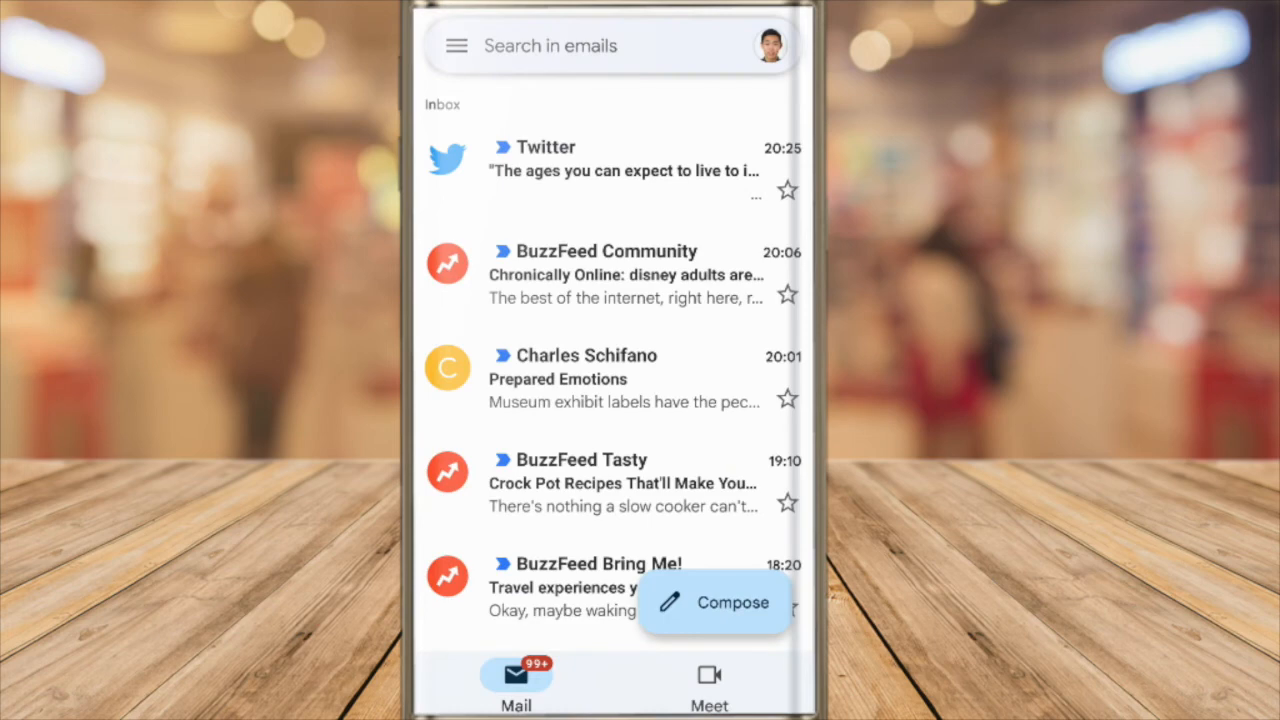